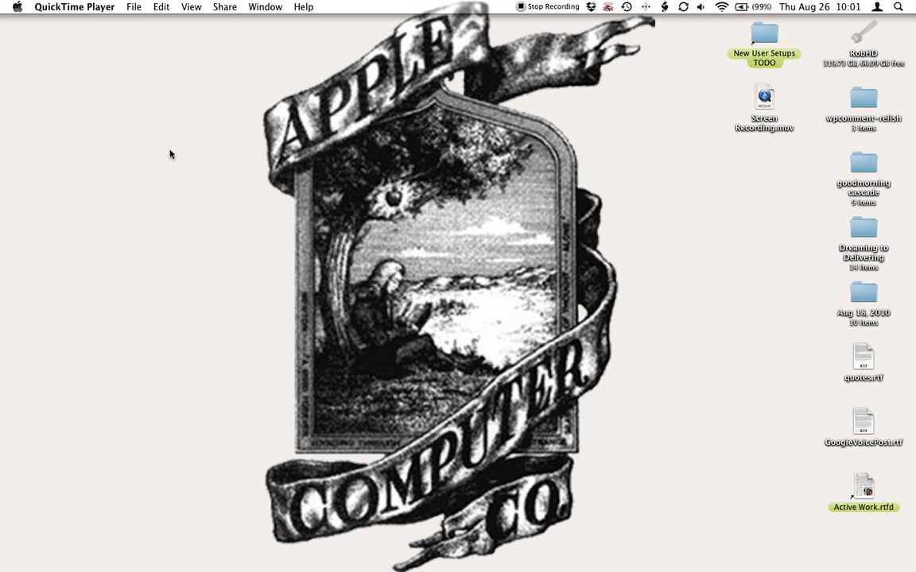
{"action": "mouse_move", "coordinate": [237, 102]}
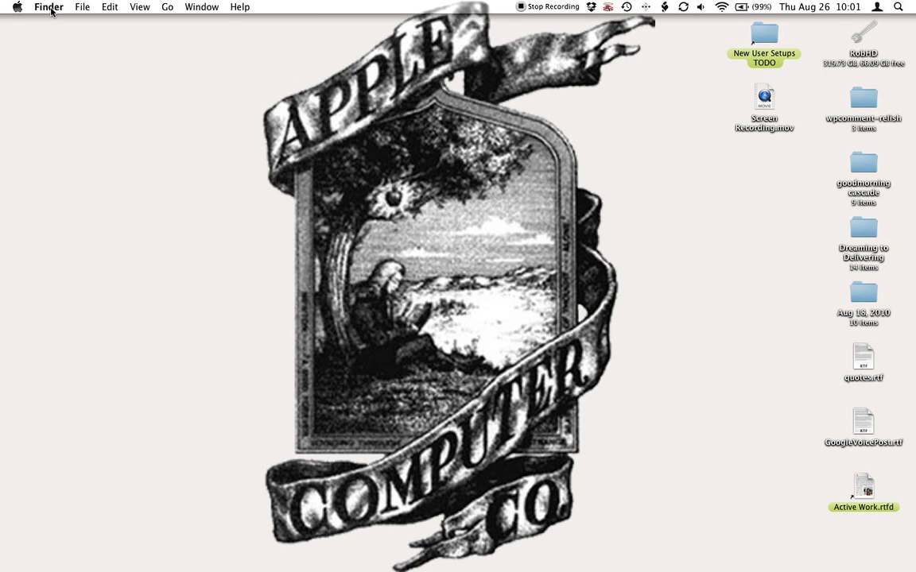
Browse the Finder menu and then the File menu commands.
{"action": "left_click", "coordinate": [49, 7]}
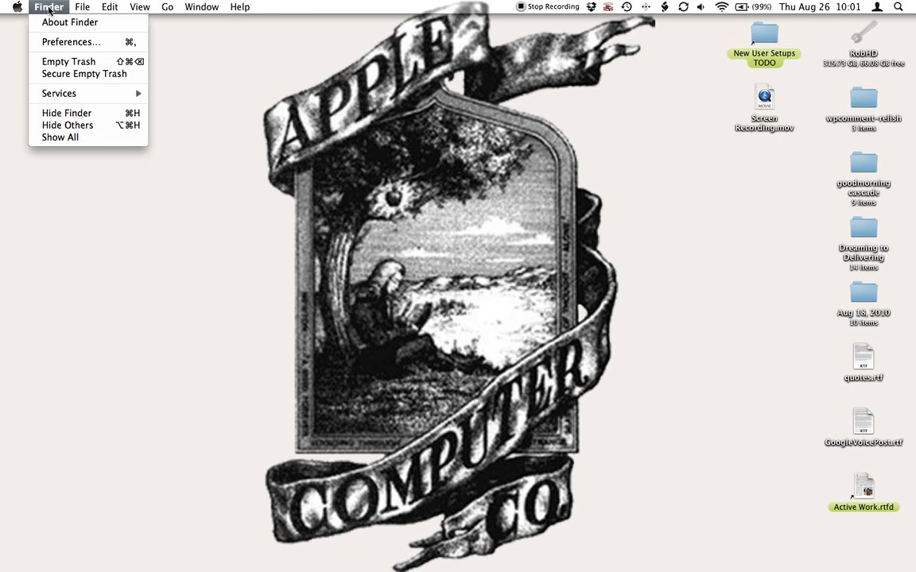
{"action": "left_click", "coordinate": [81, 6]}
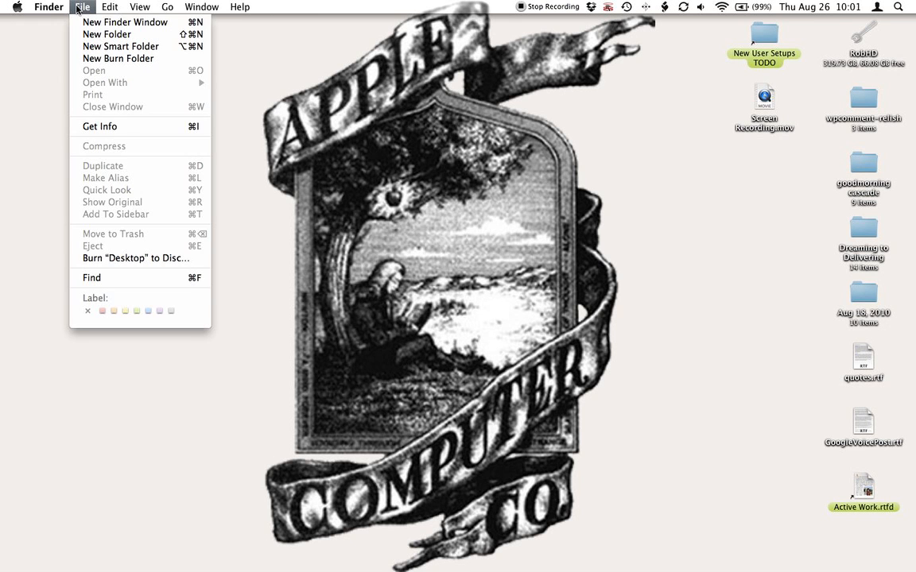
Open a new Finder window showing the Desktop folder in column view.
{"action": "left_click", "coordinate": [82, 6]}
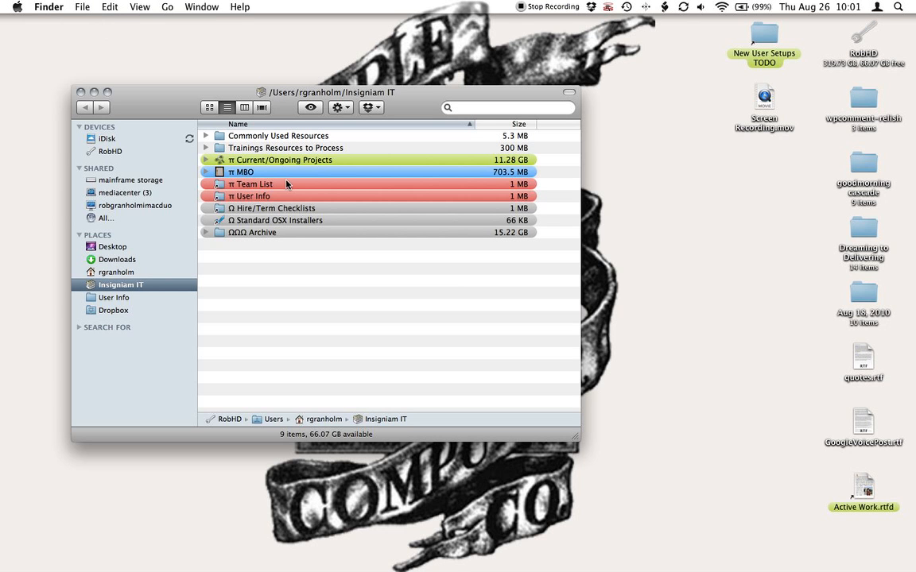
{"action": "mouse_move", "coordinate": [221, 292]}
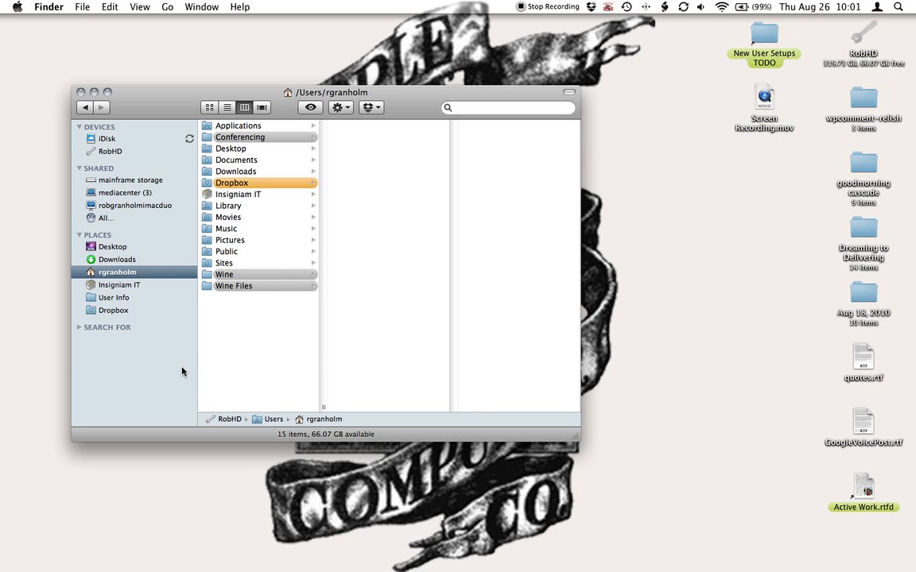
{"action": "left_click", "coordinate": [230, 149]}
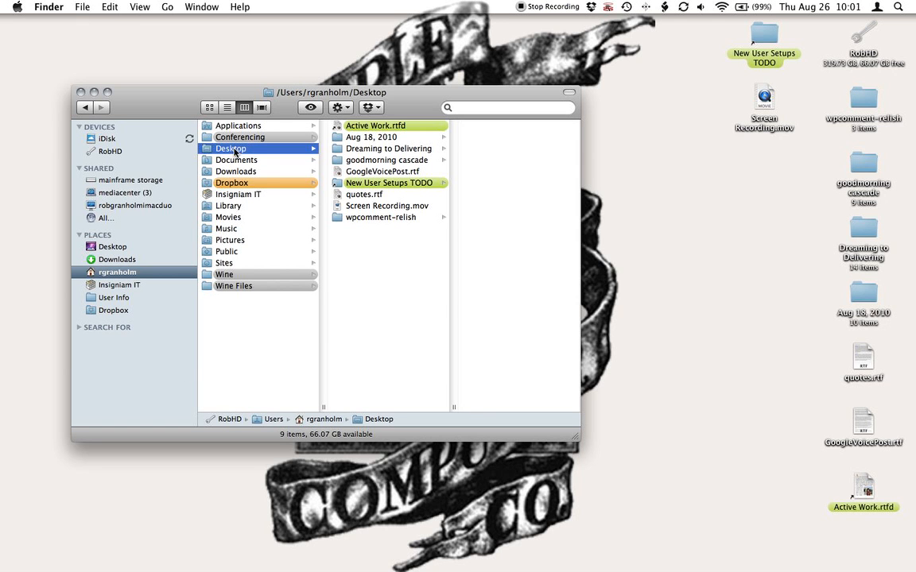
{"action": "mouse_move", "coordinate": [356, 154]}
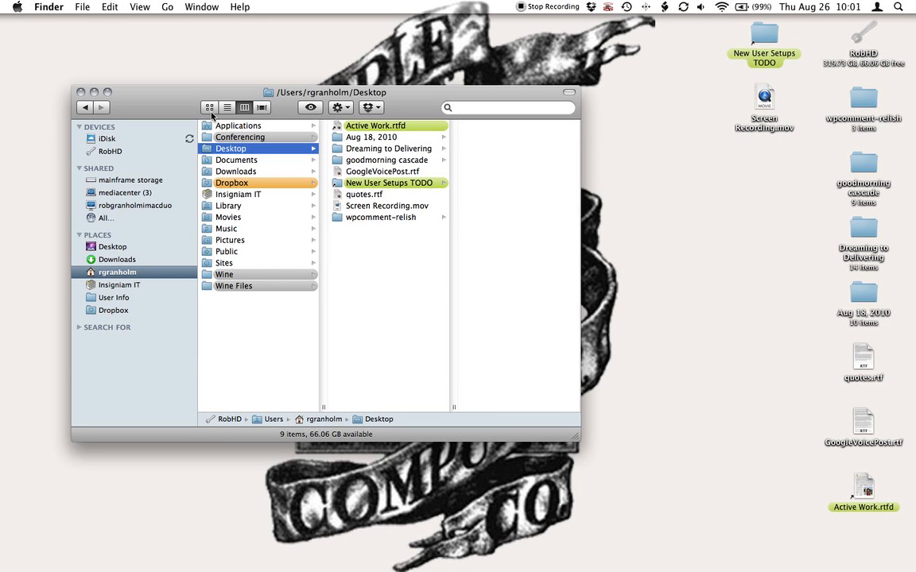
{"action": "mouse_move", "coordinate": [209, 108]}
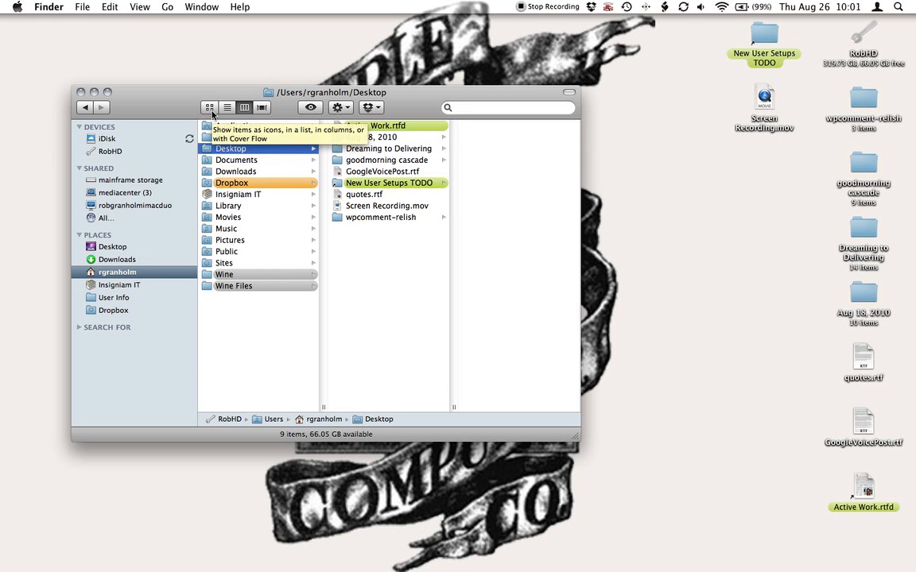
Compare list and column layouts for Desktop, ending in list view.
{"action": "left_click", "coordinate": [209, 108]}
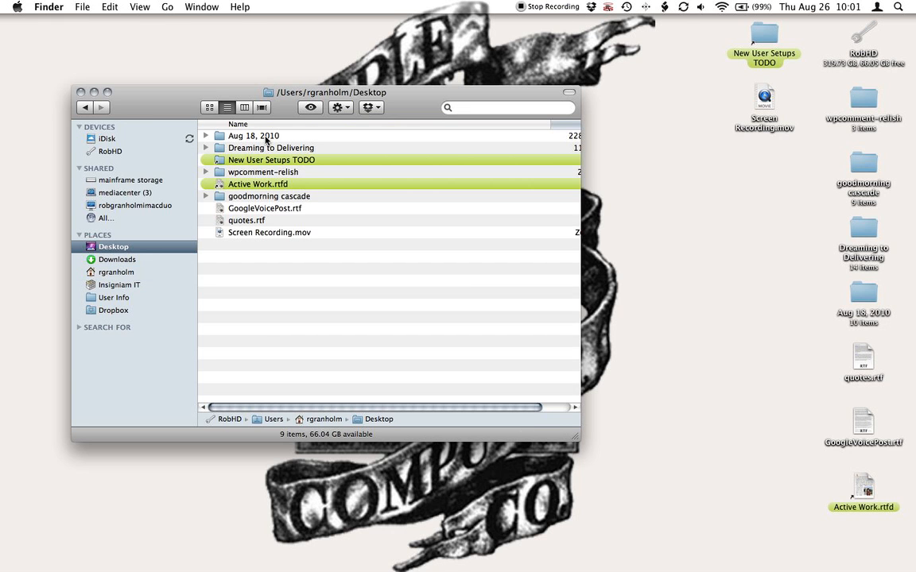
{"action": "left_click", "coordinate": [244, 108]}
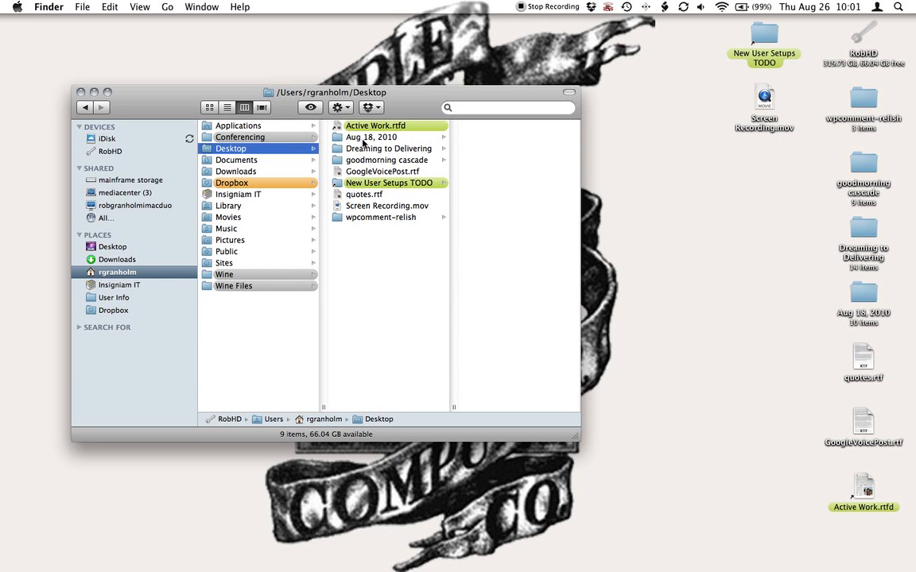
{"action": "left_click", "coordinate": [226, 107]}
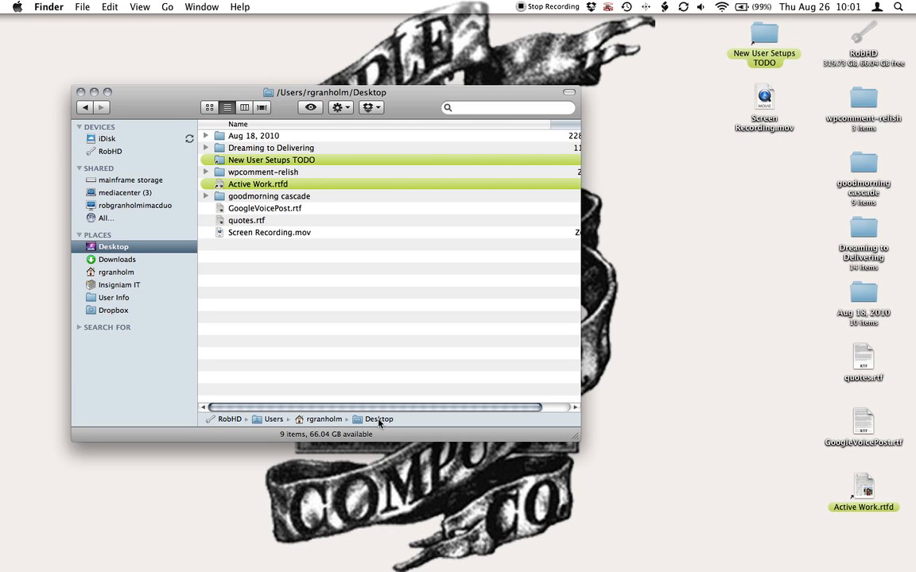
{"action": "mouse_move", "coordinate": [277, 120]}
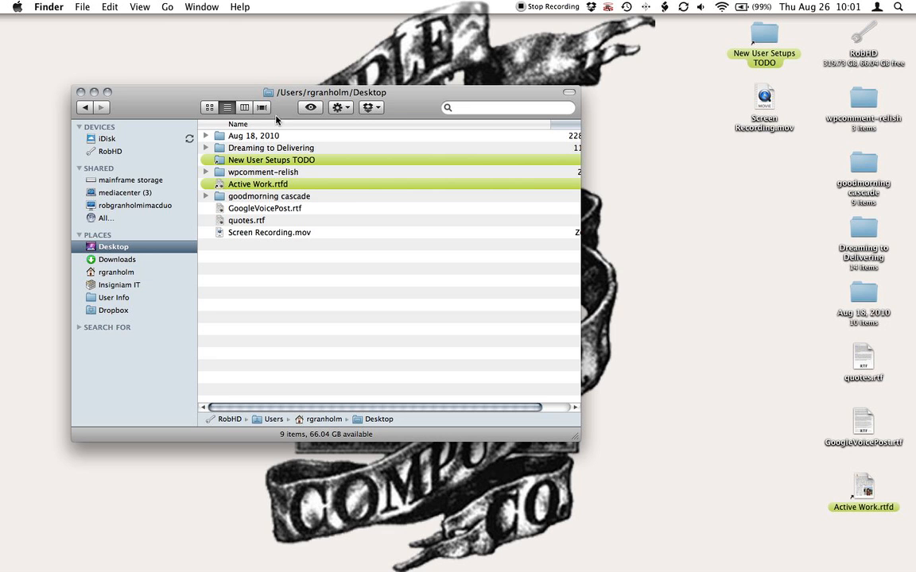
{"action": "mouse_move", "coordinate": [329, 245]}
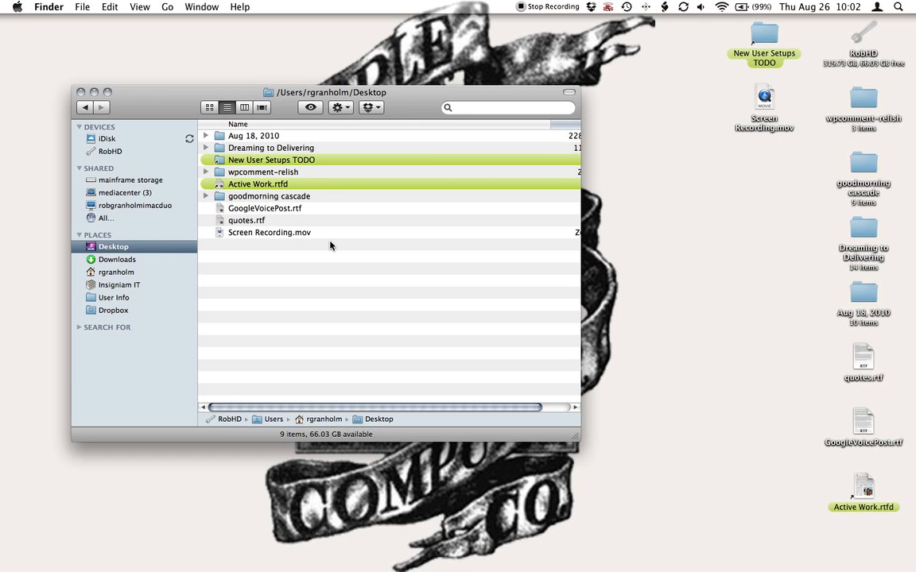
{"action": "mouse_move", "coordinate": [257, 260]}
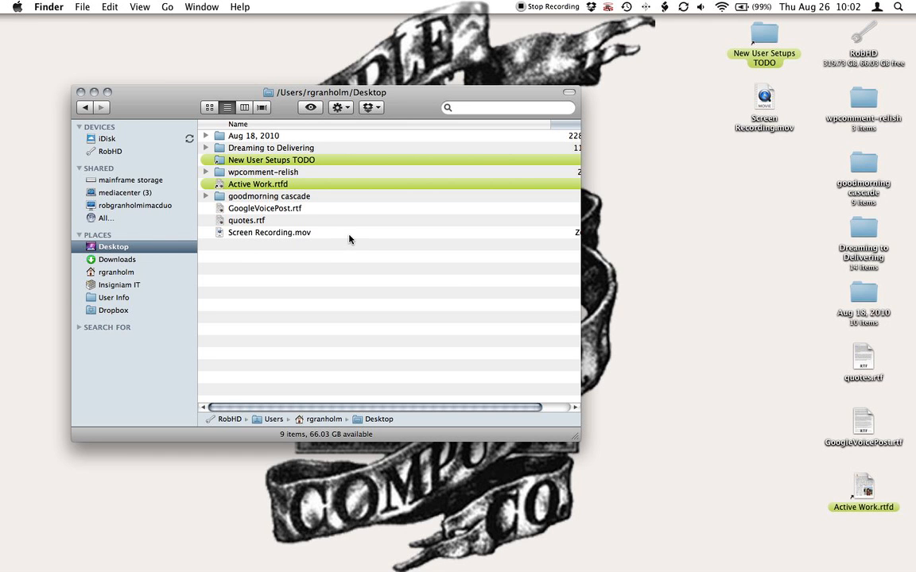
Open a second Finder window and resize the Desktop window to sit beside it.
{"action": "left_click", "coordinate": [82, 6]}
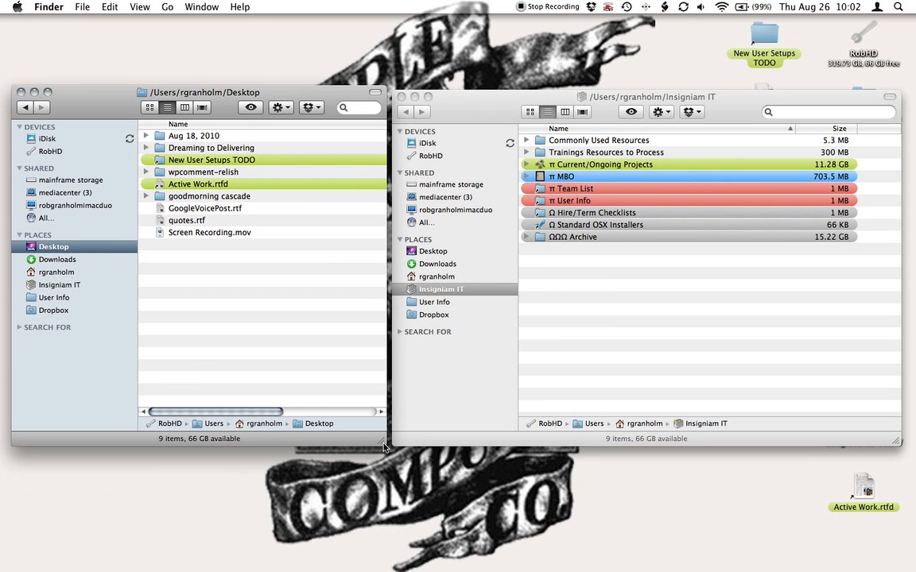
{"action": "left_click_drag", "start_coordinate": [386, 445], "coordinate": [412, 445]}
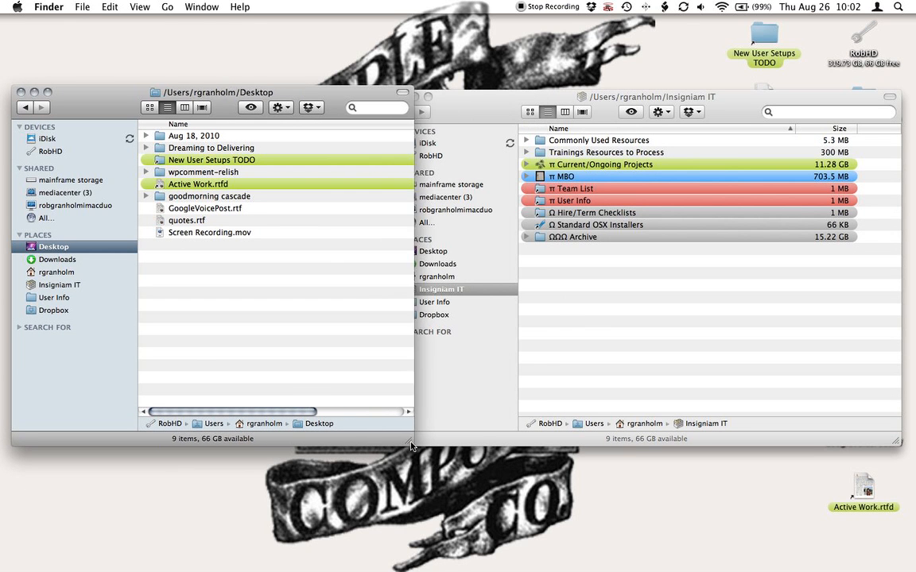
{"action": "left_click_drag", "start_coordinate": [412, 445], "coordinate": [382, 457]}
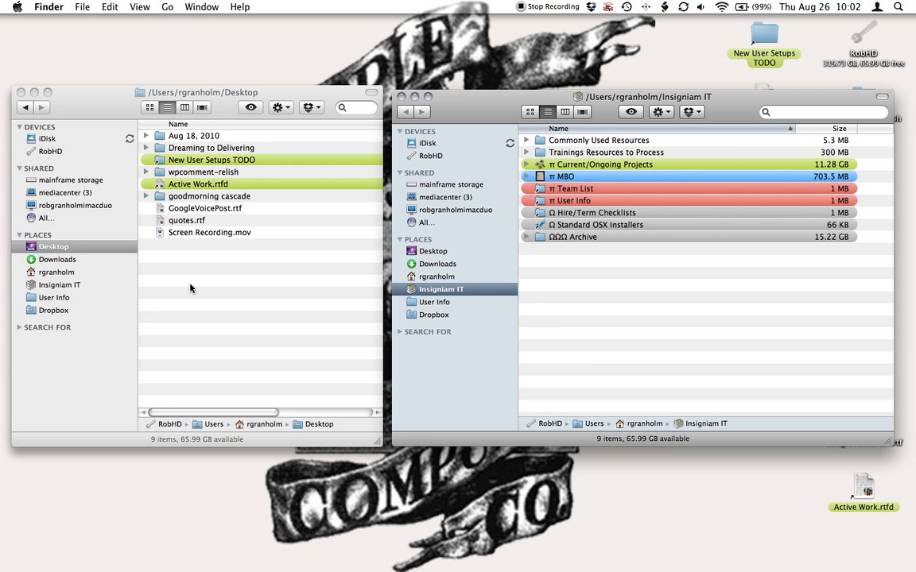
{"action": "mouse_move", "coordinate": [448, 280]}
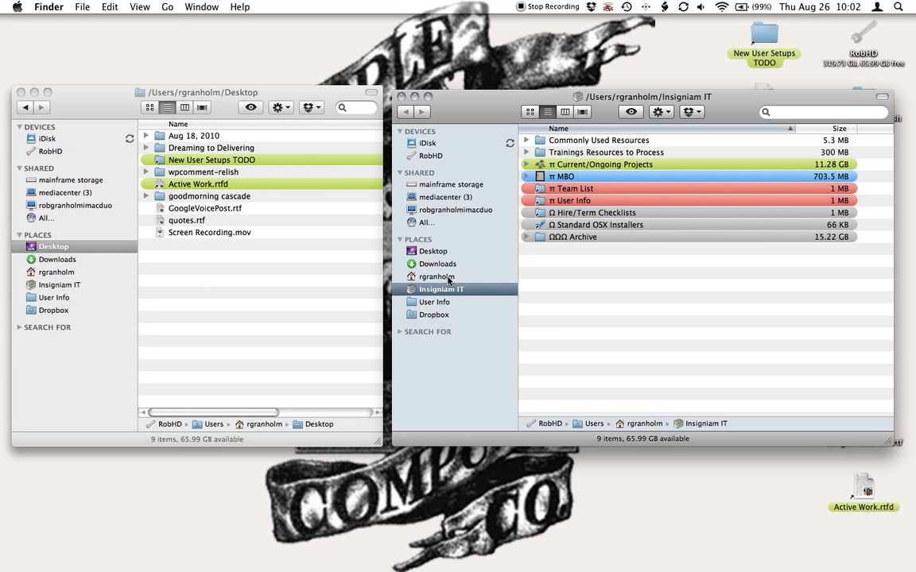
Open rgranholm > Dropbox in the right window and select quotes.rtf in the Desktop list.
{"action": "left_click", "coordinate": [436, 277]}
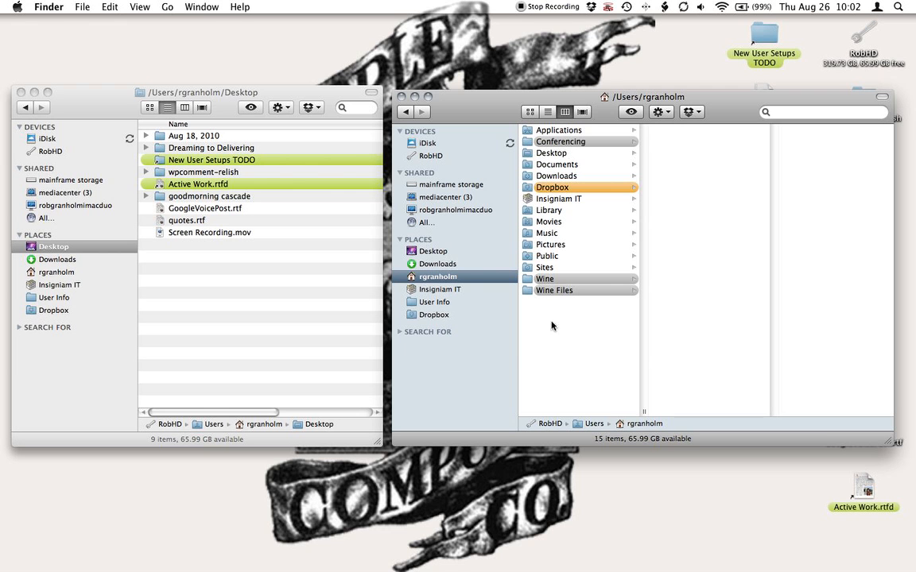
{"action": "mouse_move", "coordinate": [555, 197]}
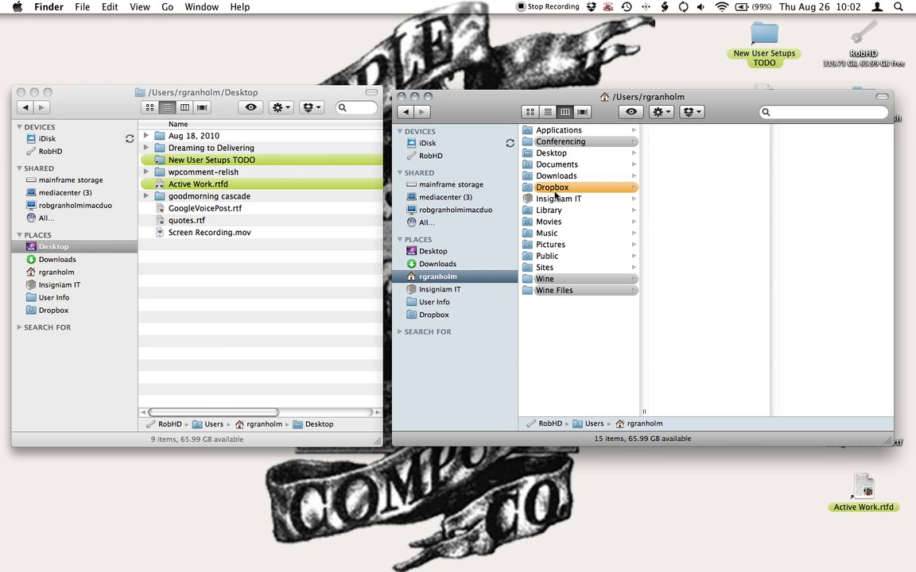
{"action": "left_click", "coordinate": [552, 186]}
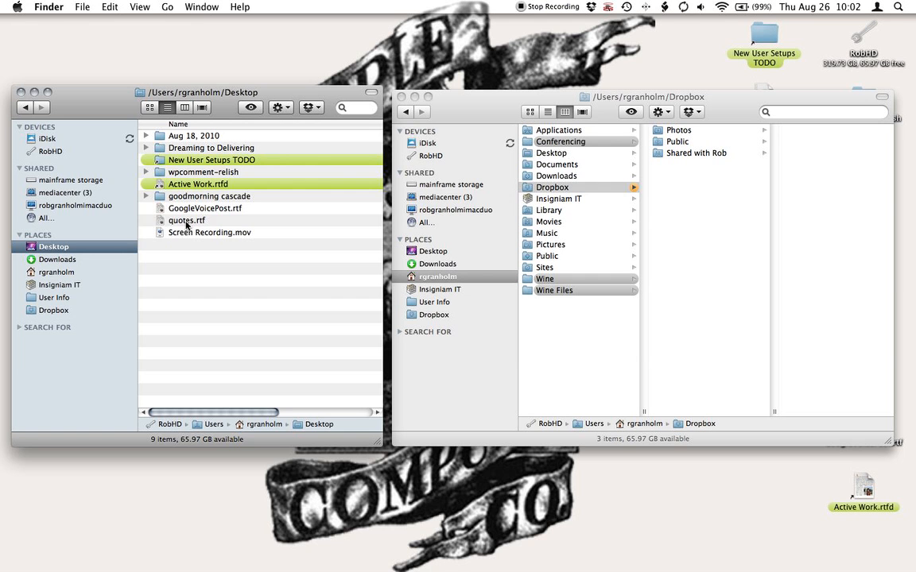
{"action": "left_click", "coordinate": [187, 220]}
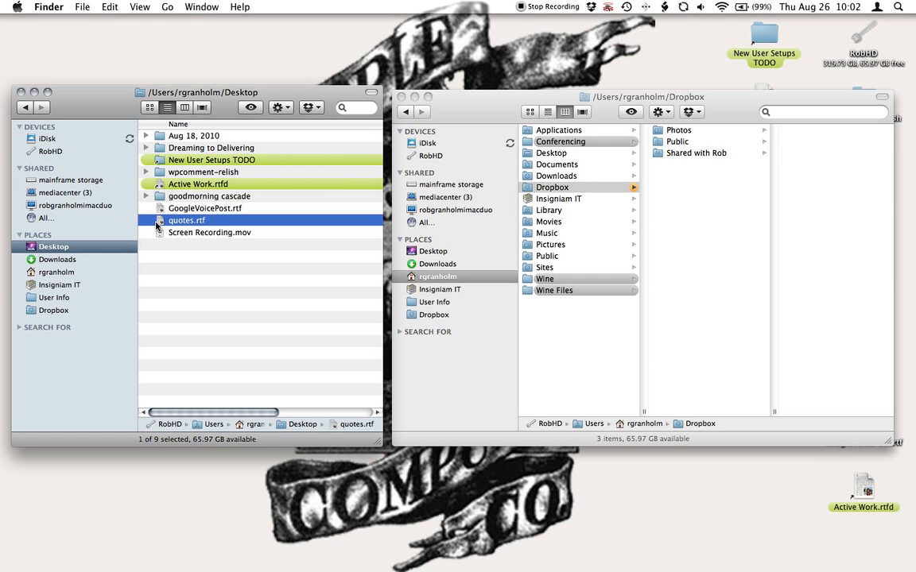